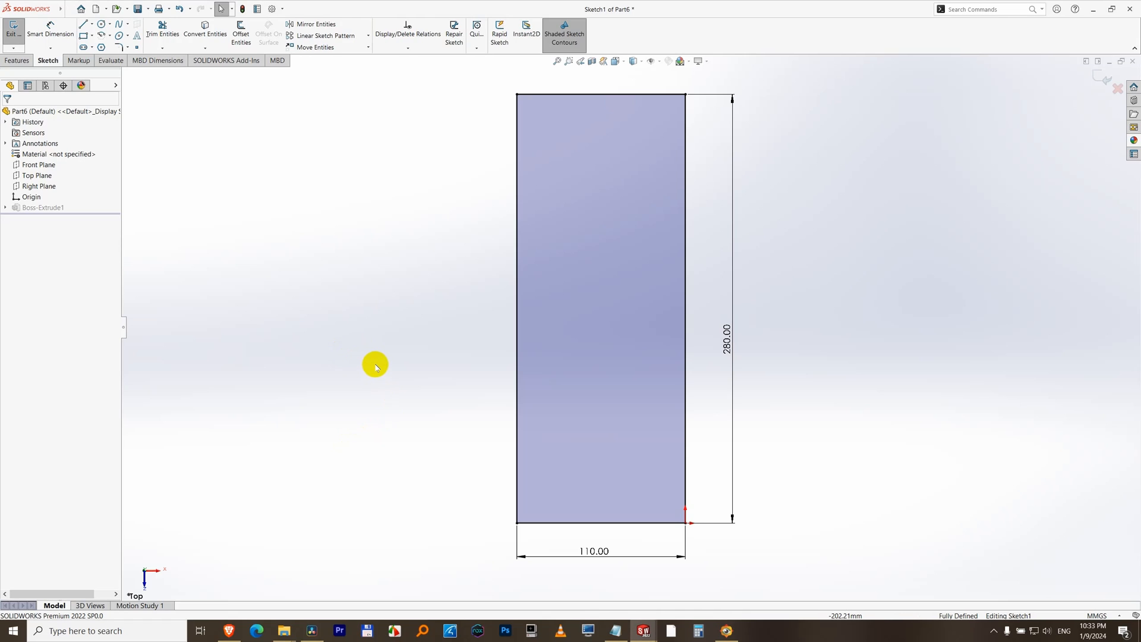
mouse_move(326, 213)
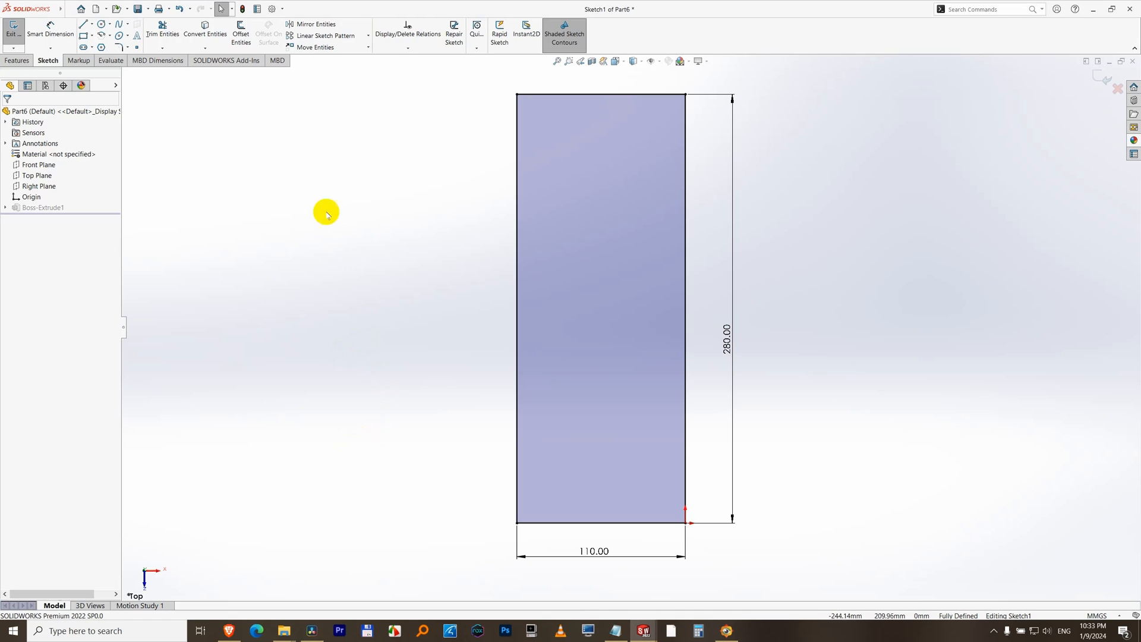
mouse_move(436, 250)
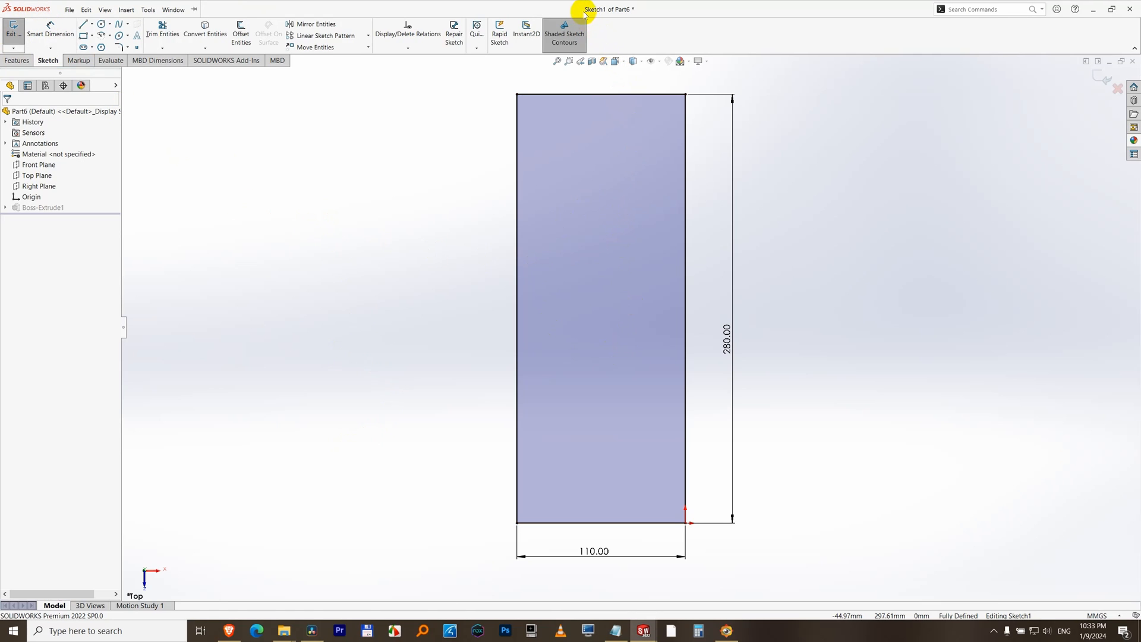
Select the 110 × 280 rectangle and zoom in close on it with the mouse wheel
left_click(638, 357)
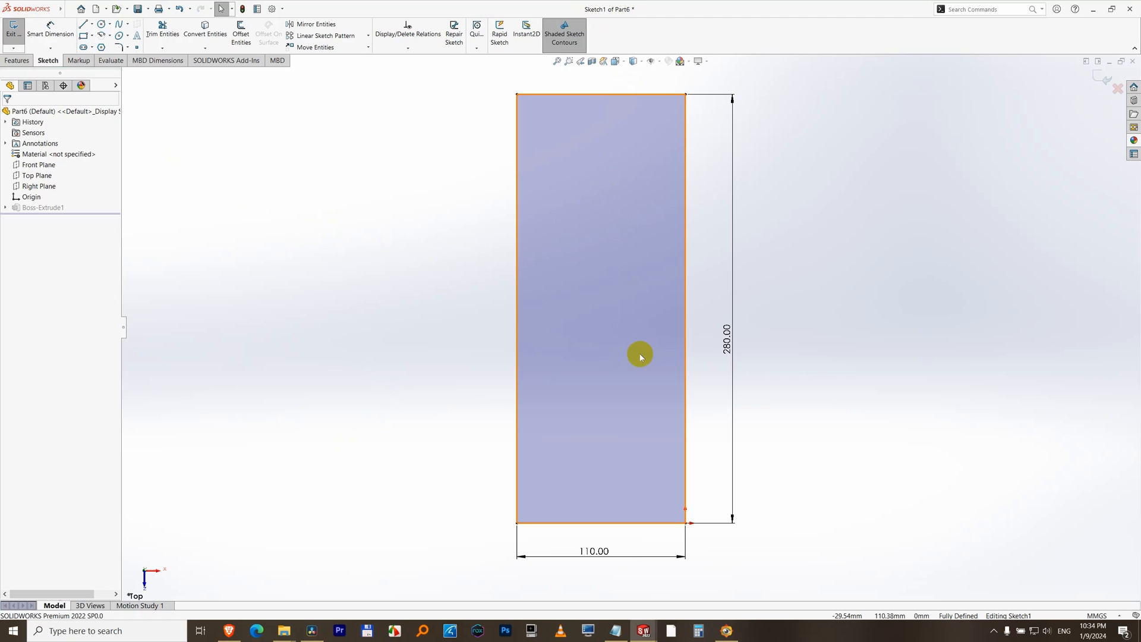
scroll("up", 3)
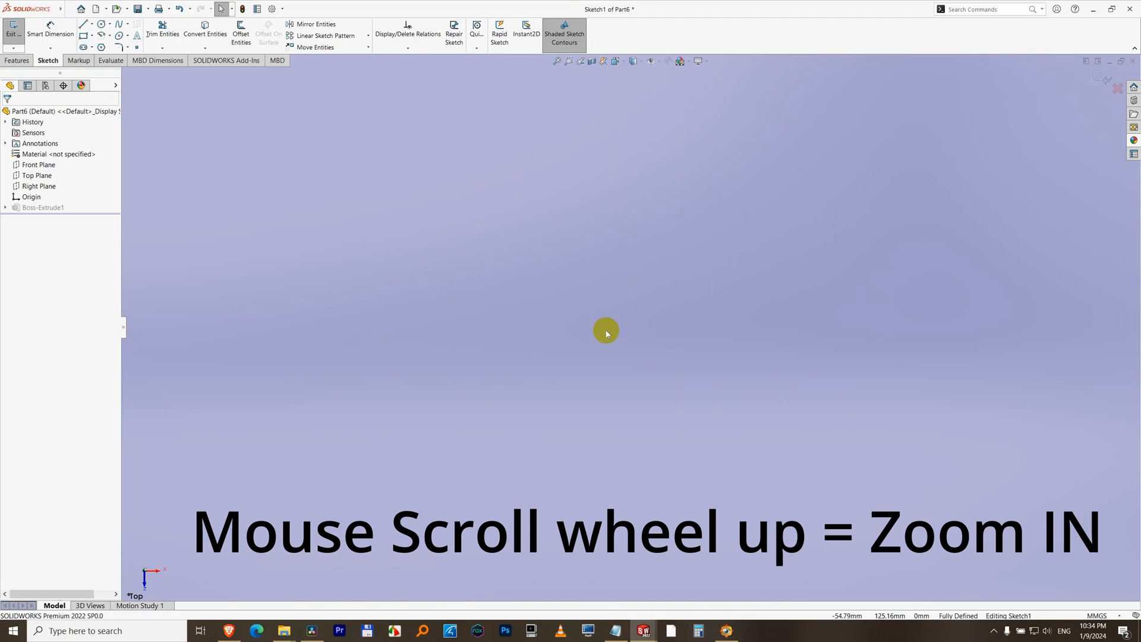
scroll("up", 3)
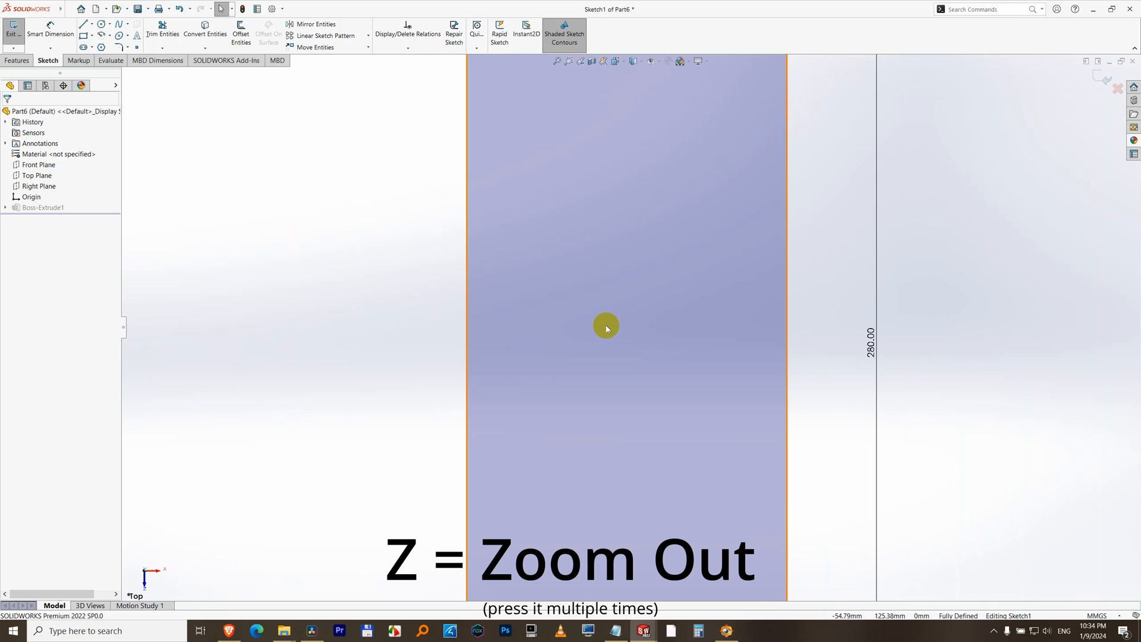
Zoom out with Z, in with Shift+Z, then out again until the rectangle looks small
key("z")
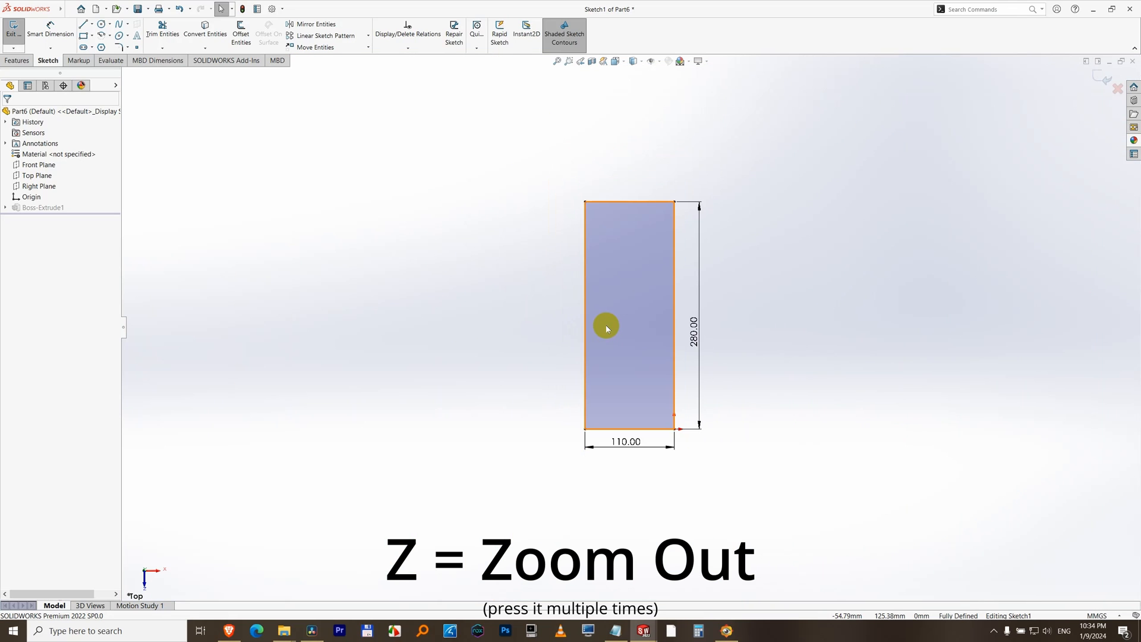
key("z")
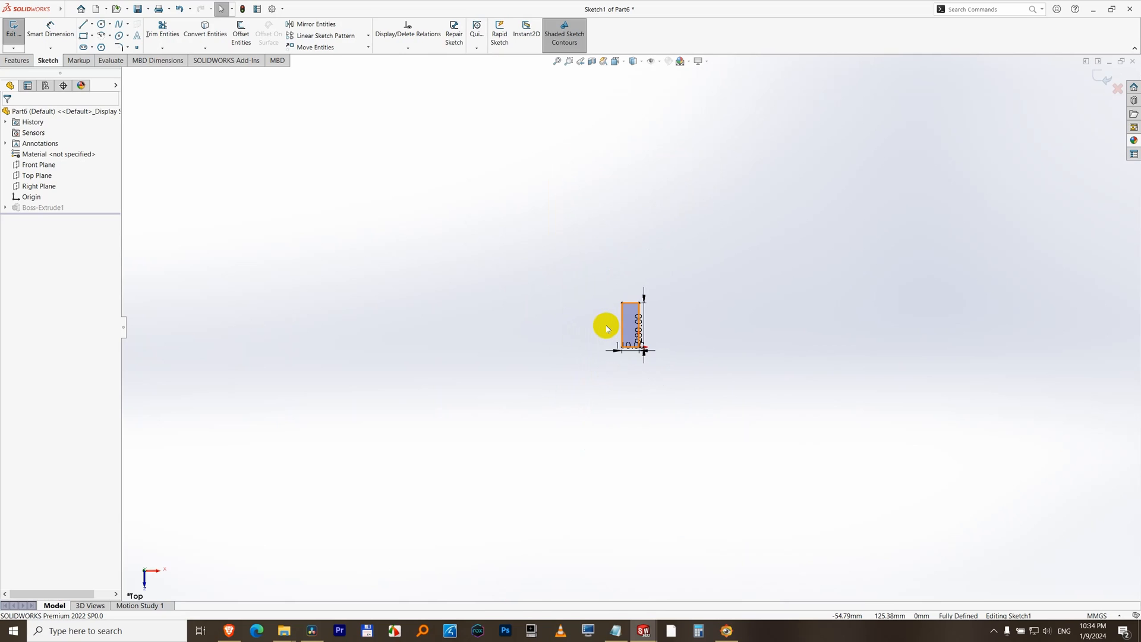
key("Shift+z")
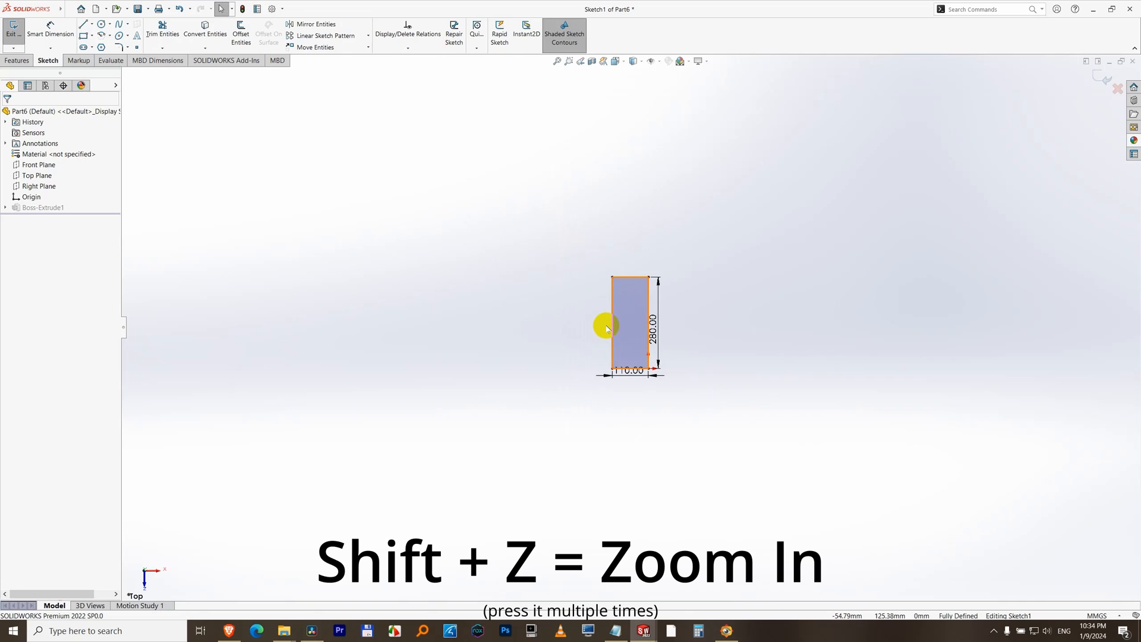
key("shift+z")
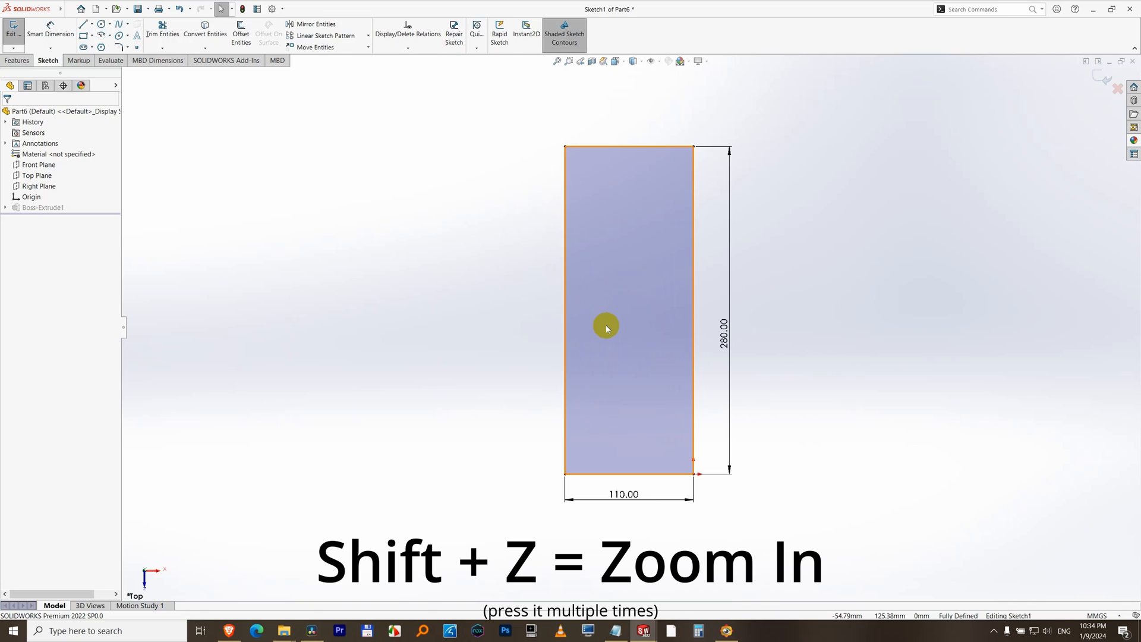
key("z")
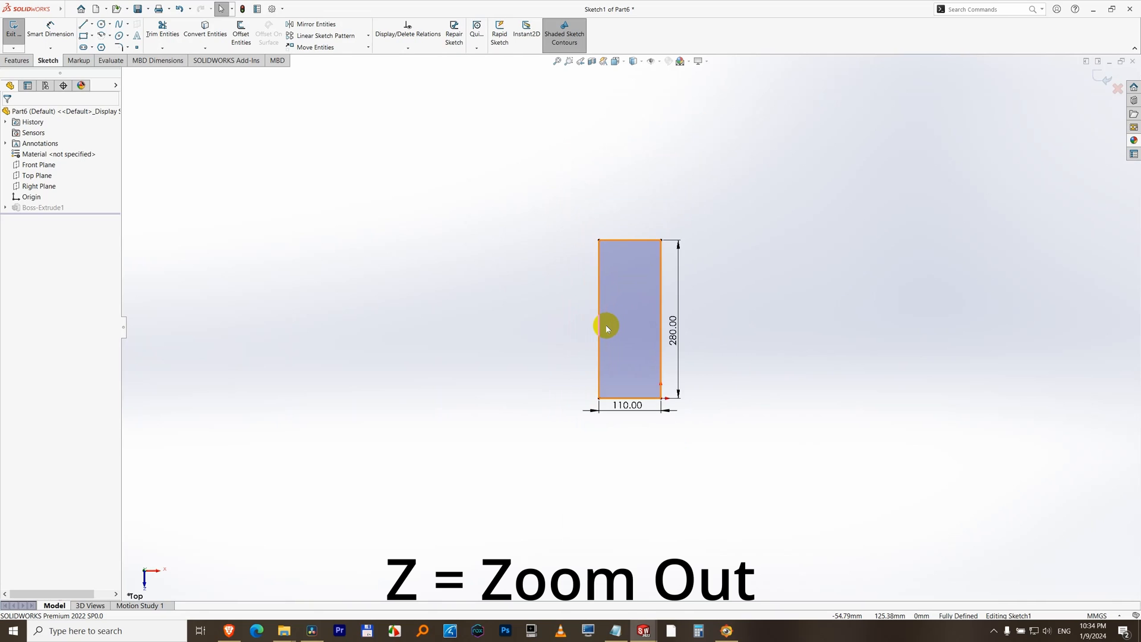
key("z")
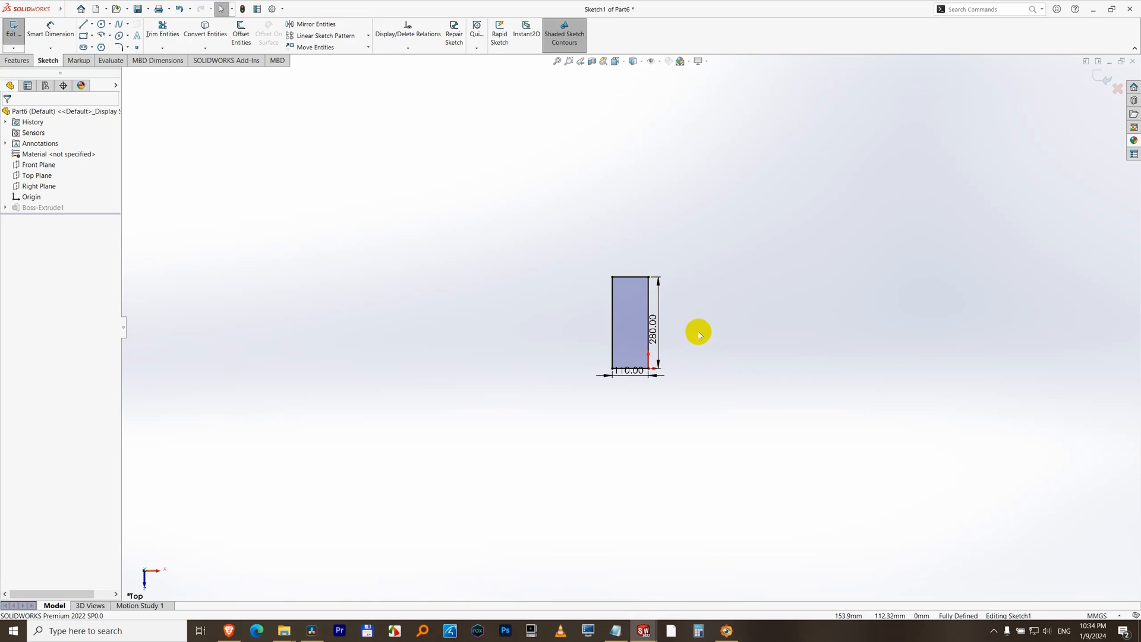
mouse_move(501, 447)
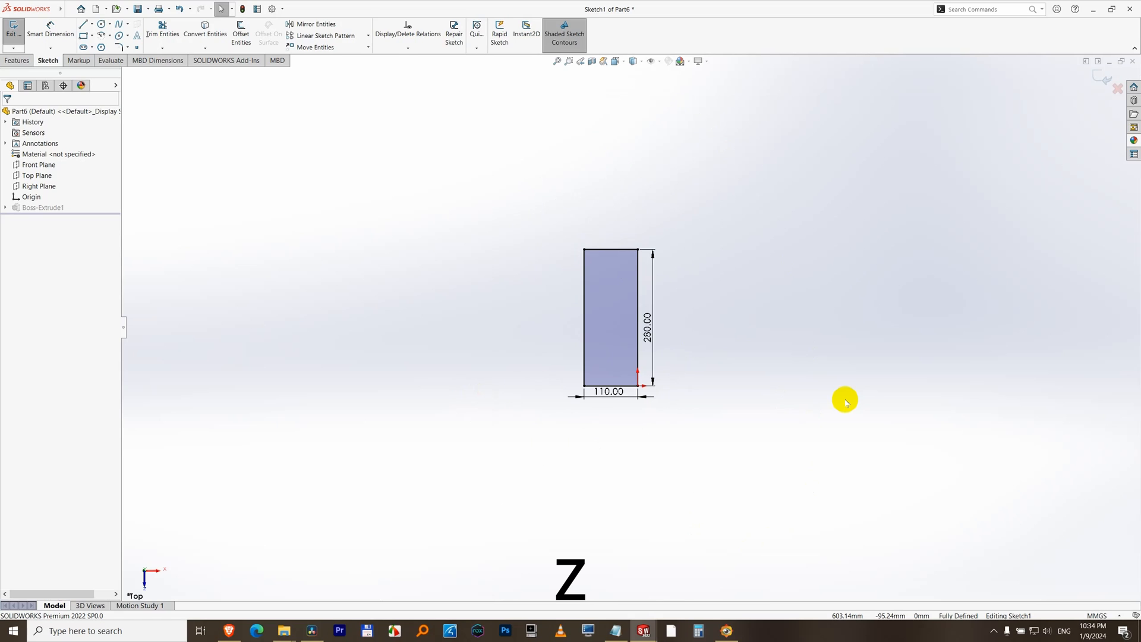
Zoom in twice with Shift+Z so the rectangle's 110 and 280 dimensions look large
key("Shift+Z")
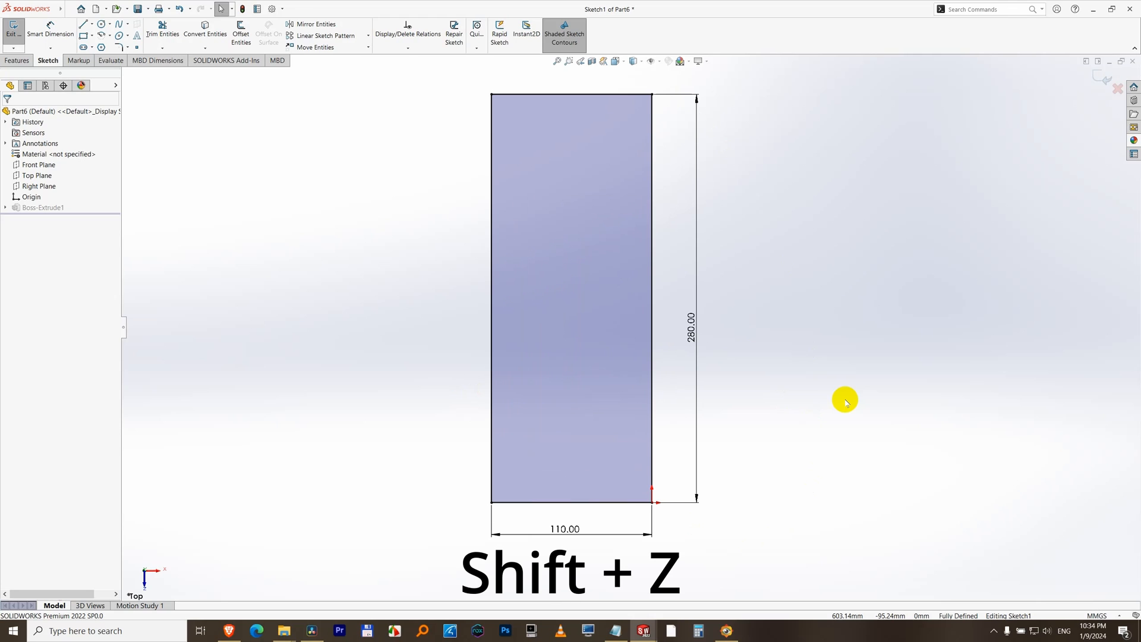
key("shift+z")
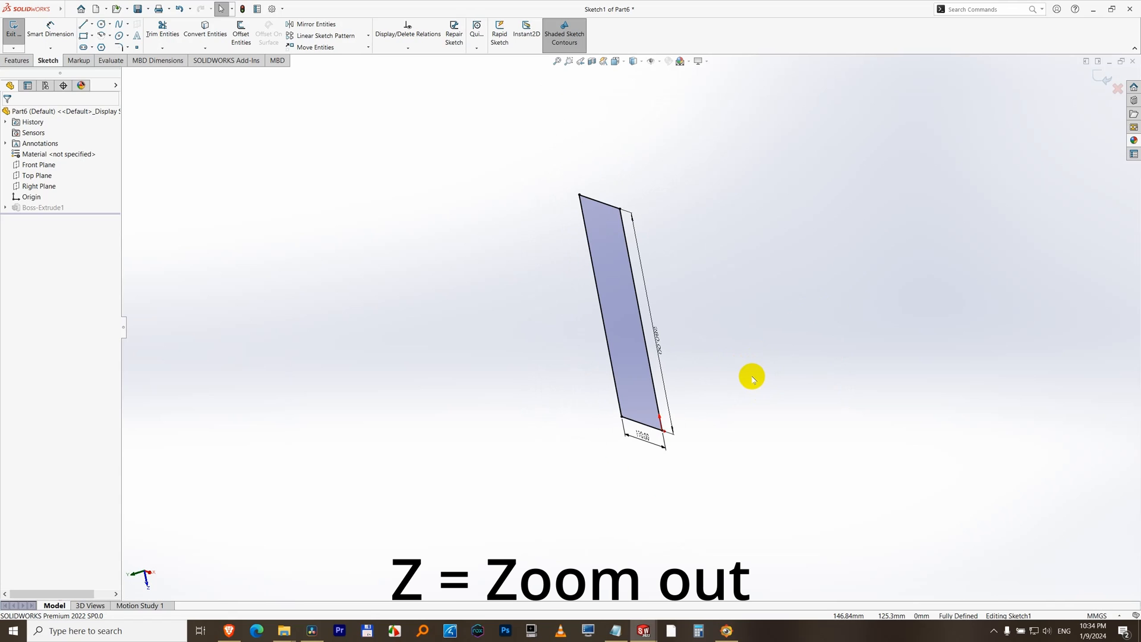
Zoom out with Z, back in with Shift+Z, then fit the whole rectangle with F
key("z")
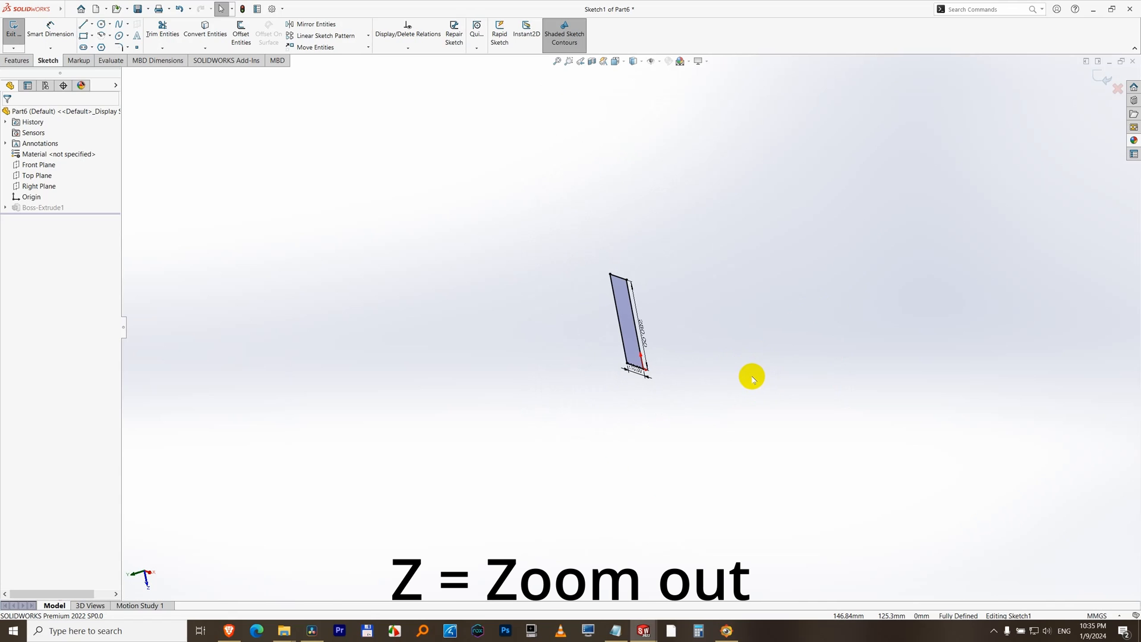
key("Shift+Z")
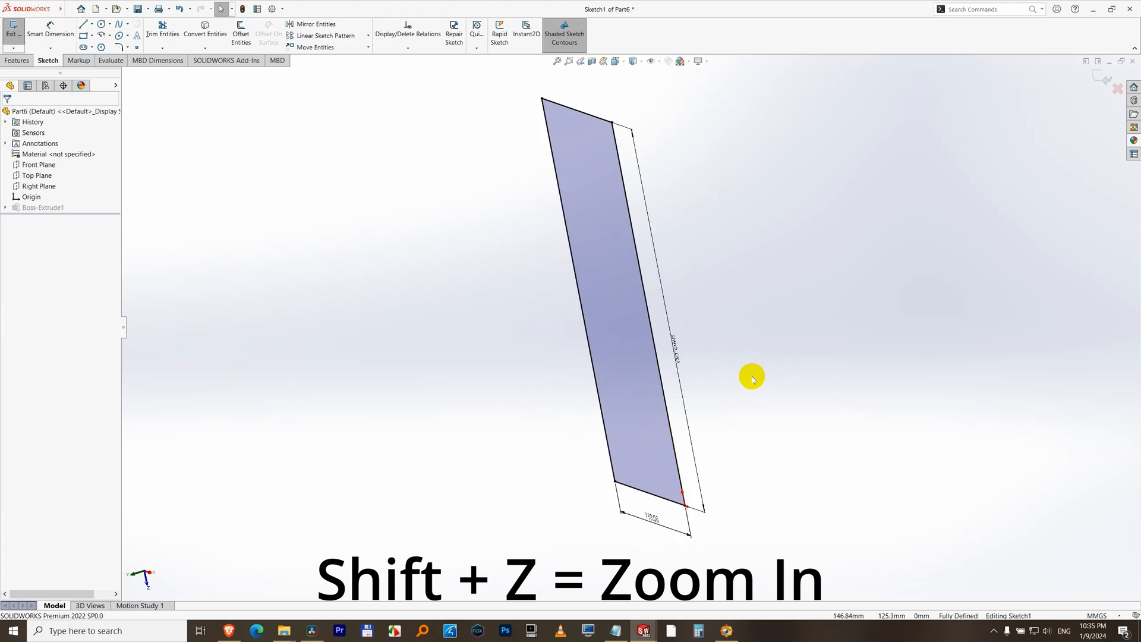
key("f")
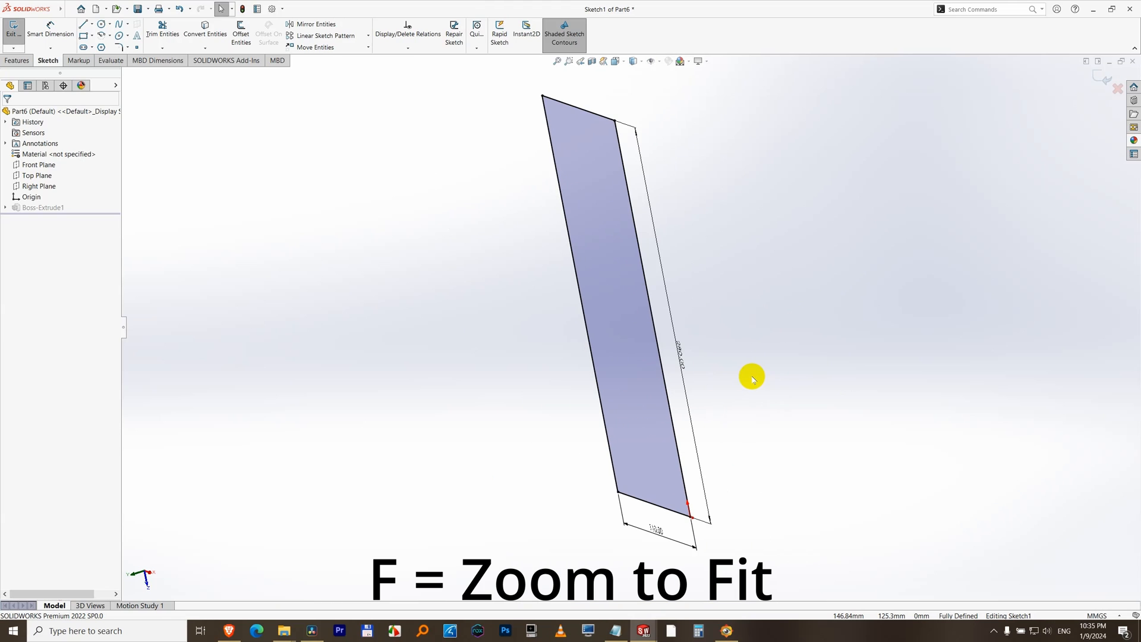